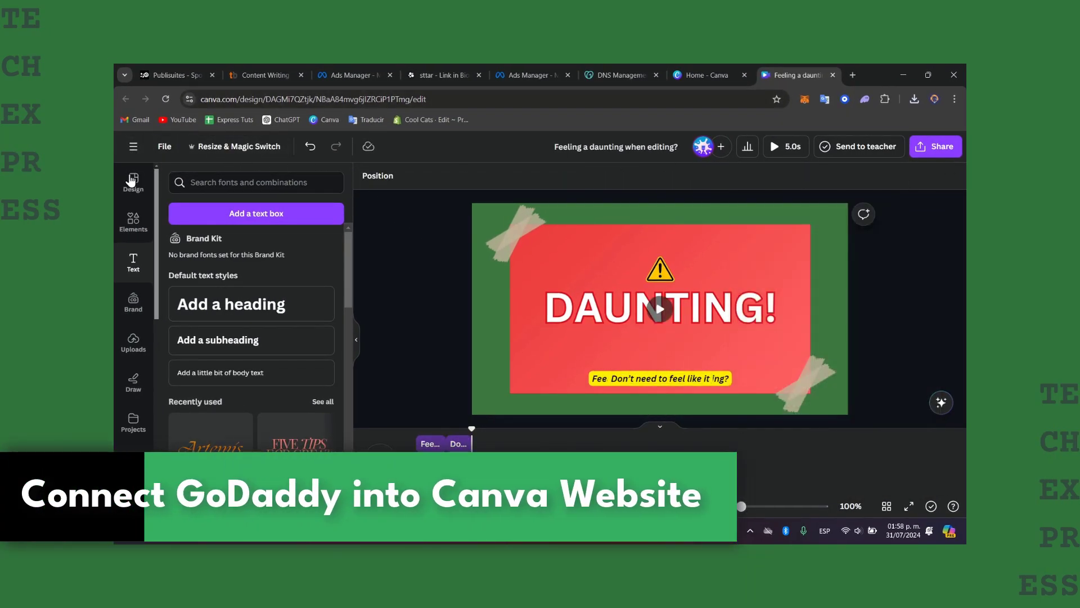
- Leave the video design editor through the main menu and go to Canva Home
left_click(132, 146)
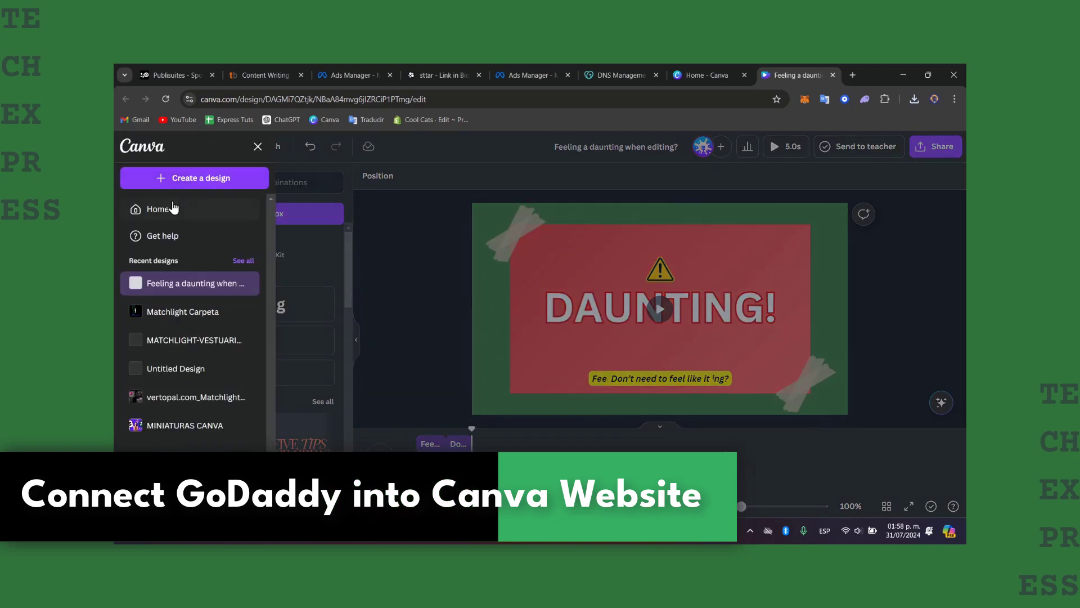
left_click(617, 74)
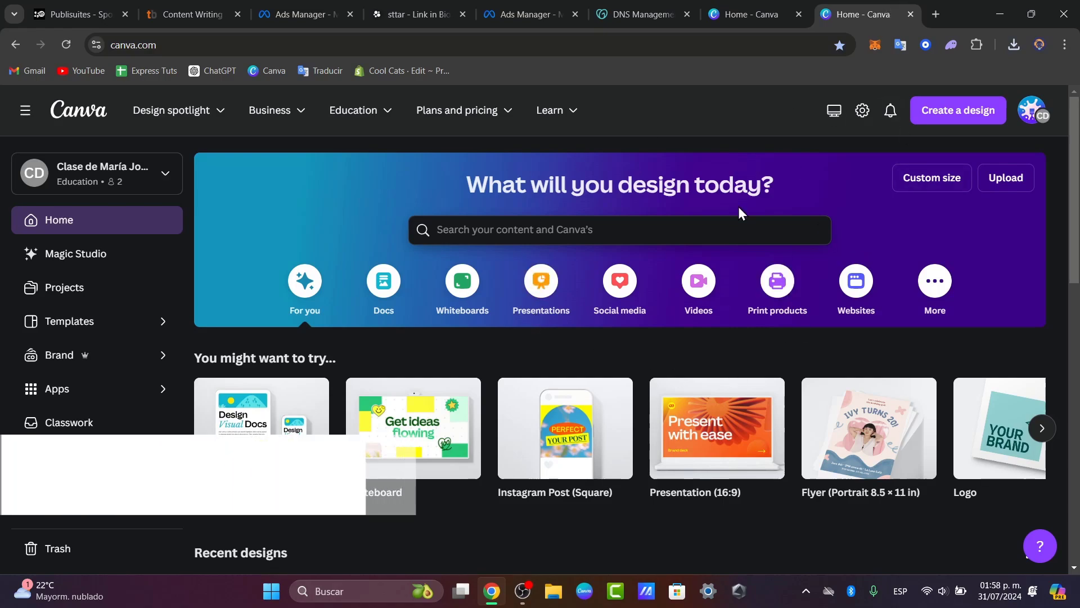
- Switch from the education class team to the Personal free team
left_click(1034, 110)
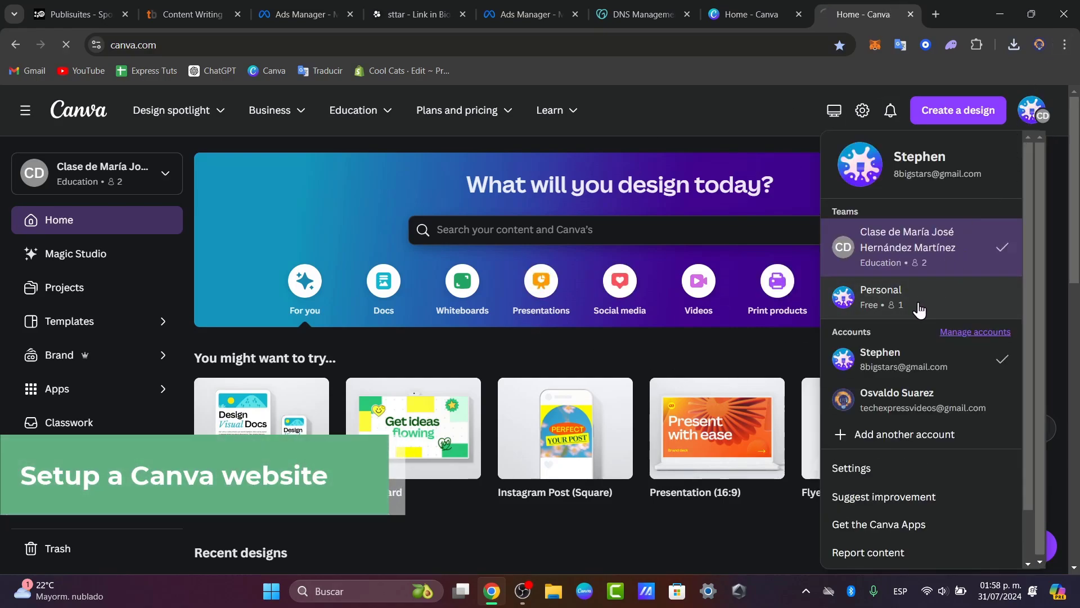
left_click(889, 297)
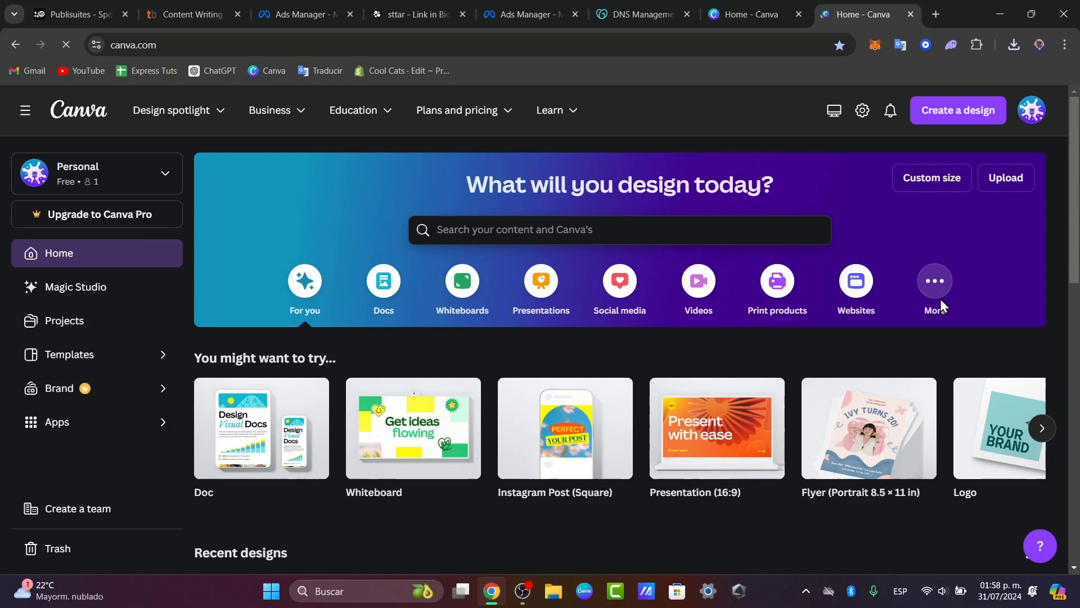
mouse_move(941, 308)
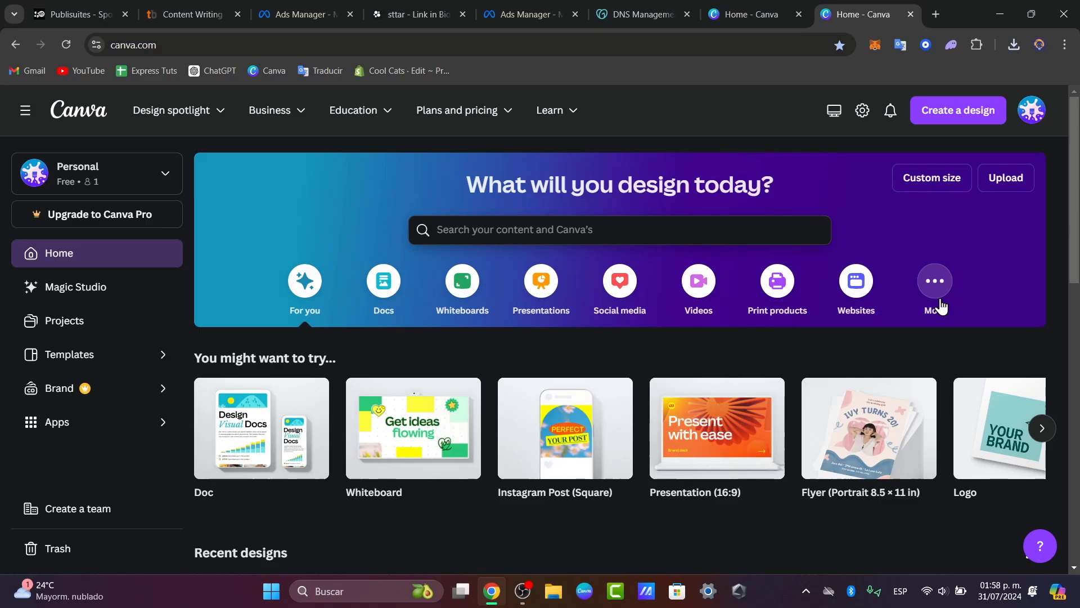
mouse_move(776, 281)
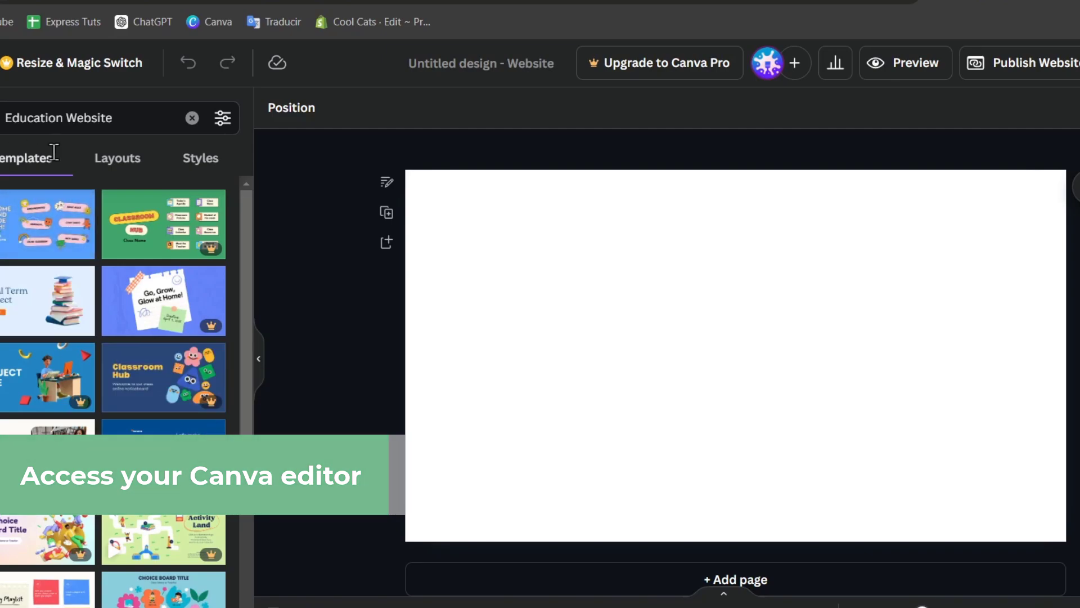
- Search the Design panel for 'website' to find the Beauty Website in Light Pink Red template
type("w")
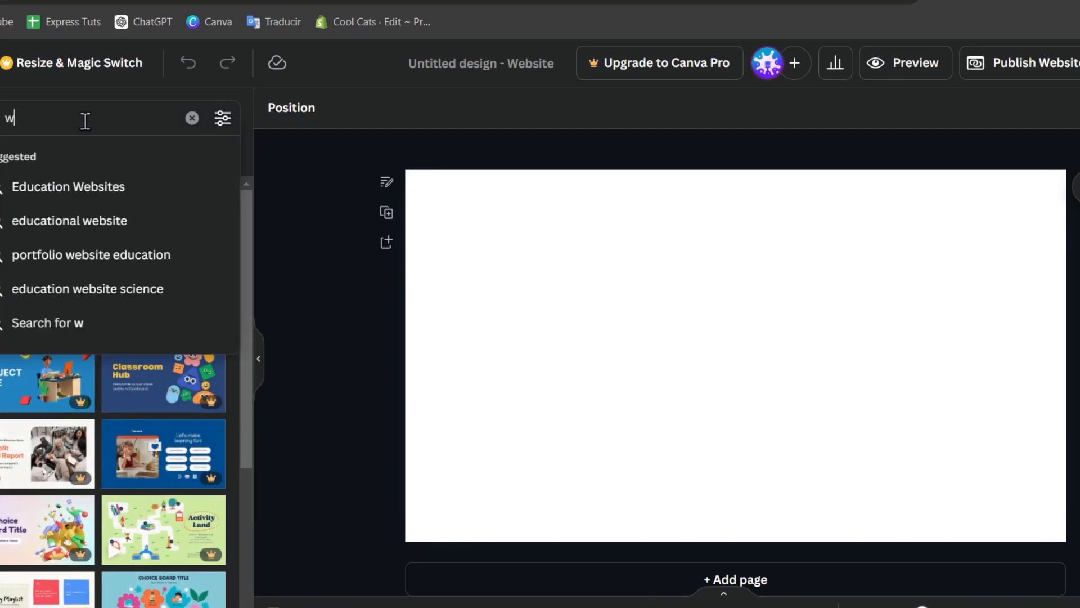
type("ebsite")
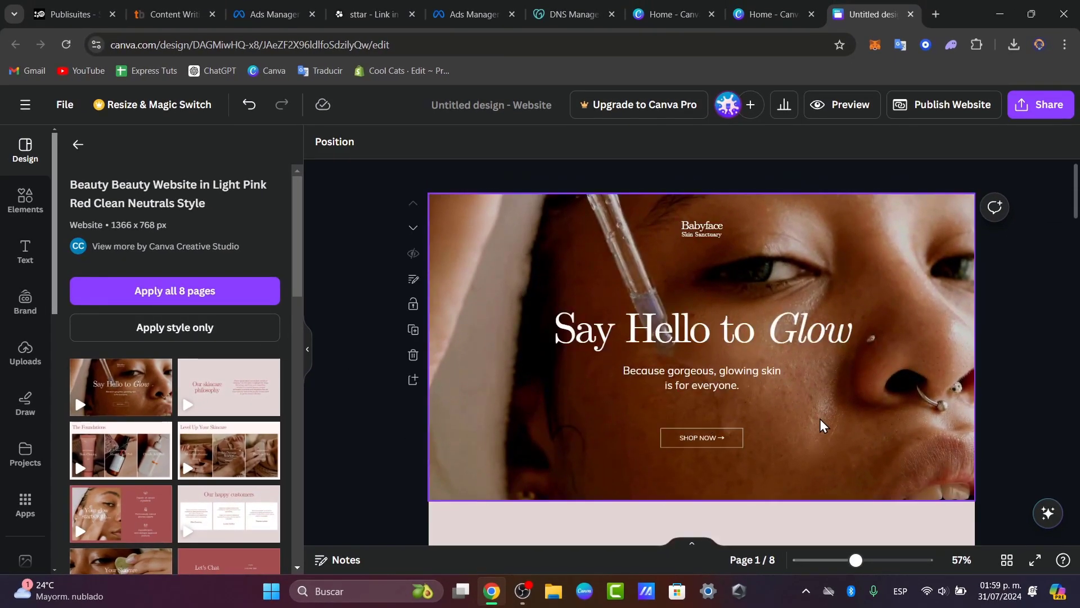
scroll("down", 3)
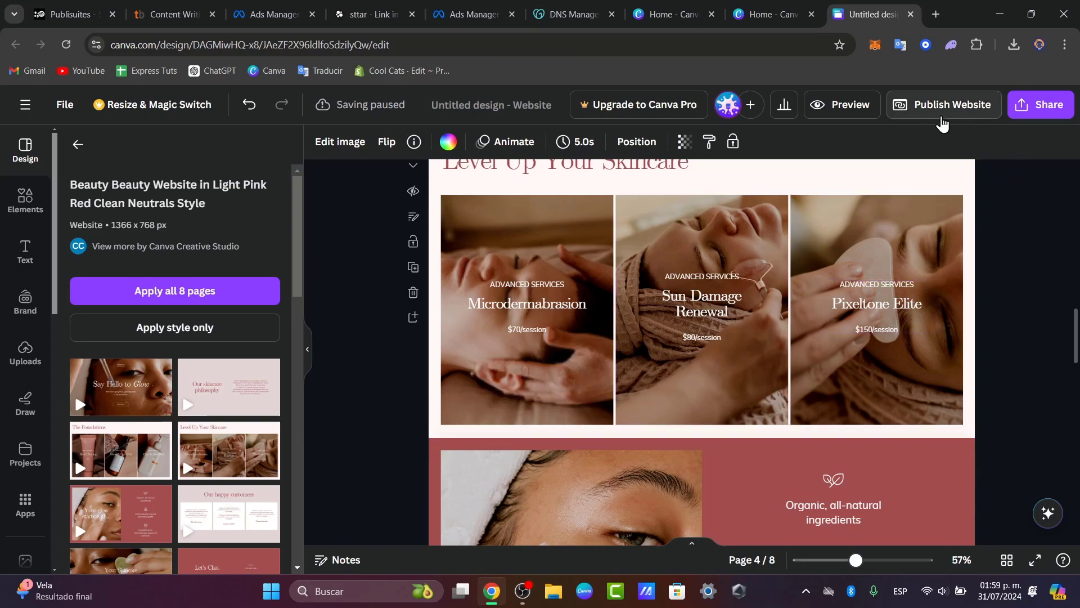
- Open Publish Website and change the subpath to 1, giving techexpress.my.canva.site/1
left_click(943, 104)
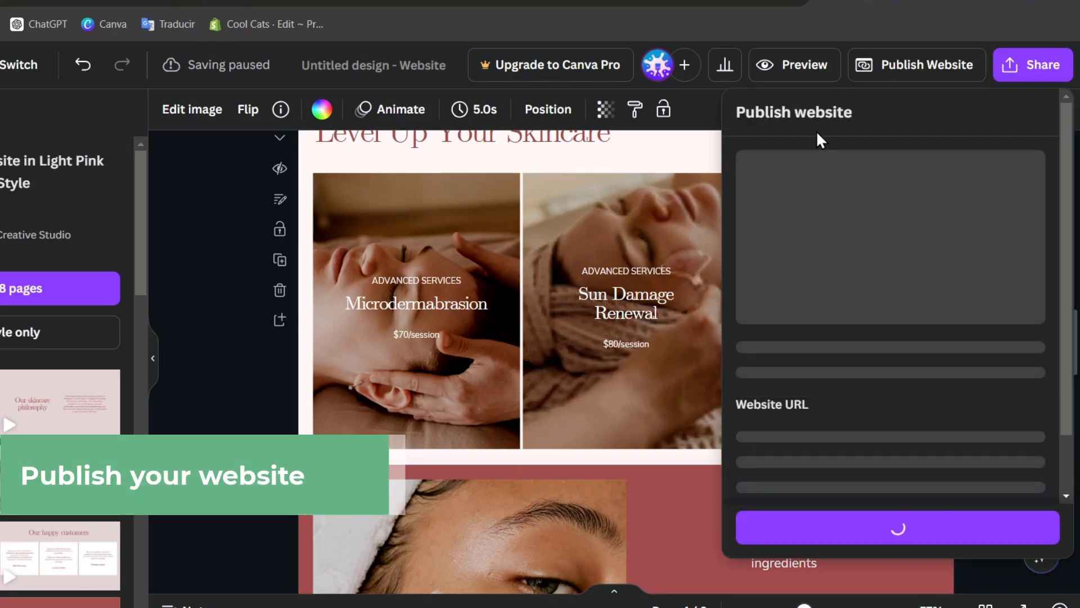
mouse_move(816, 406)
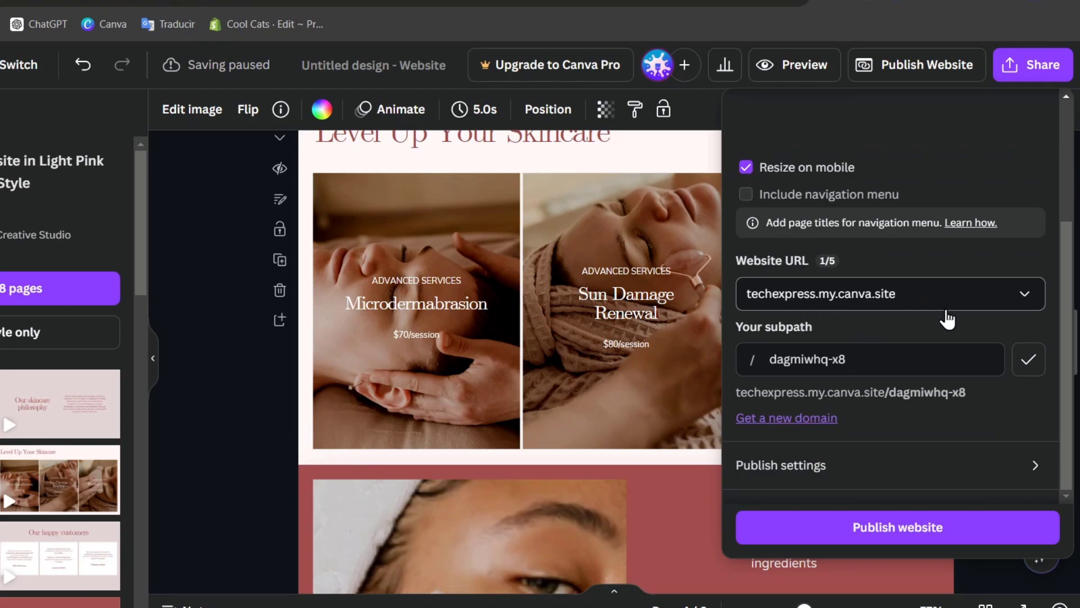
mouse_move(950, 256)
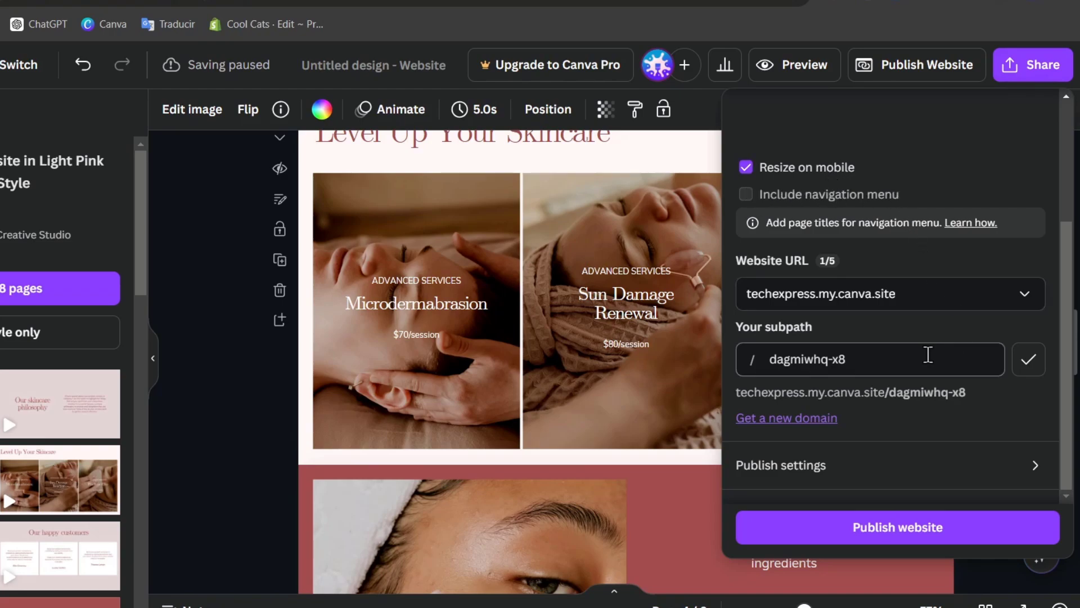
double_click(806, 359)
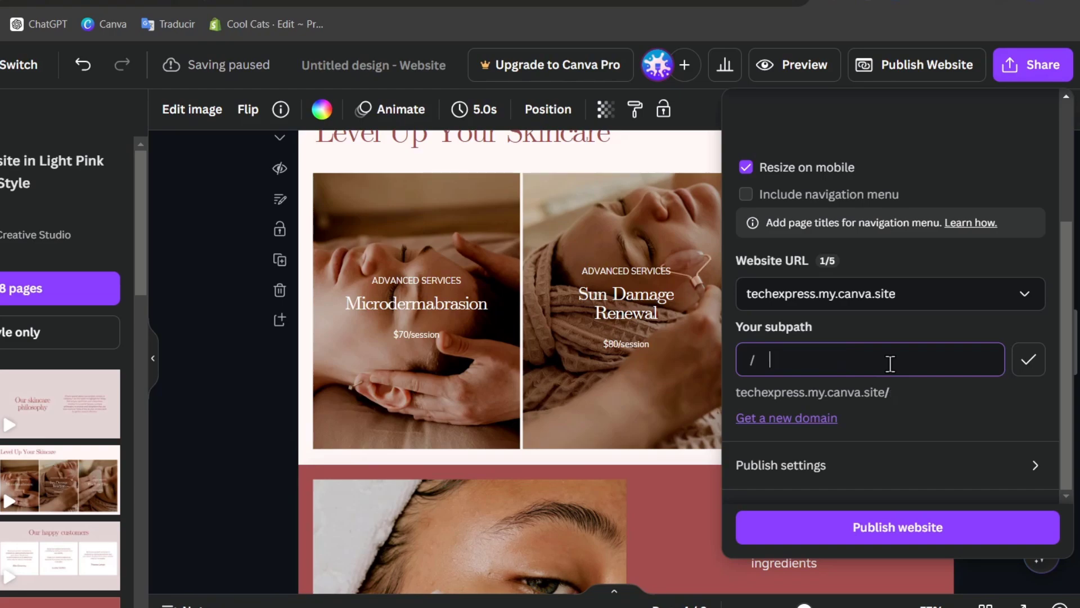
type("1")
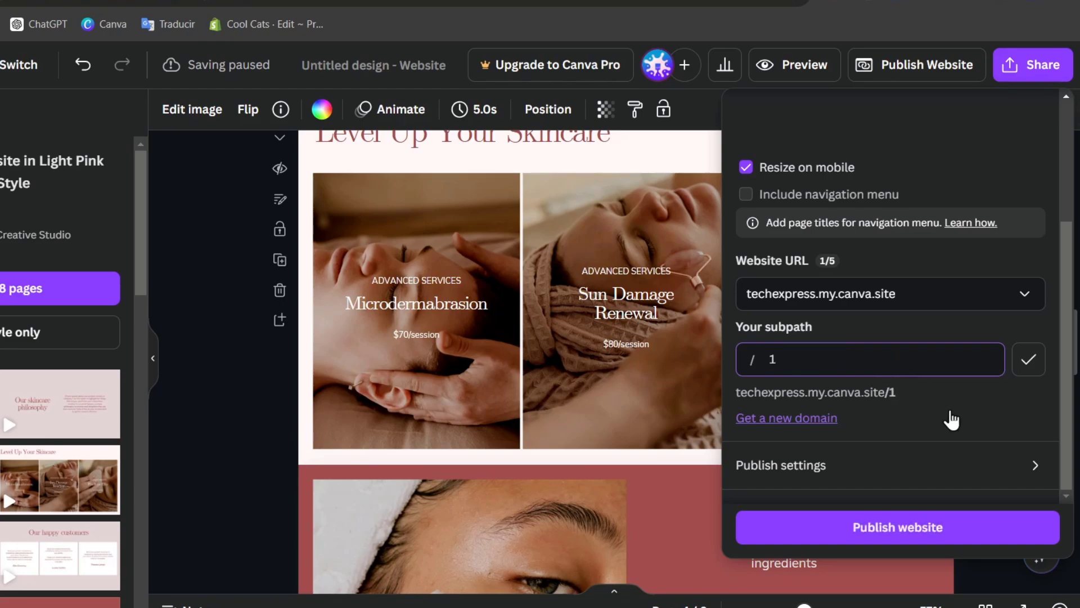
- Check the publish settings and publish the site live at techexpress.my.canva.site/1
left_click(780, 465)
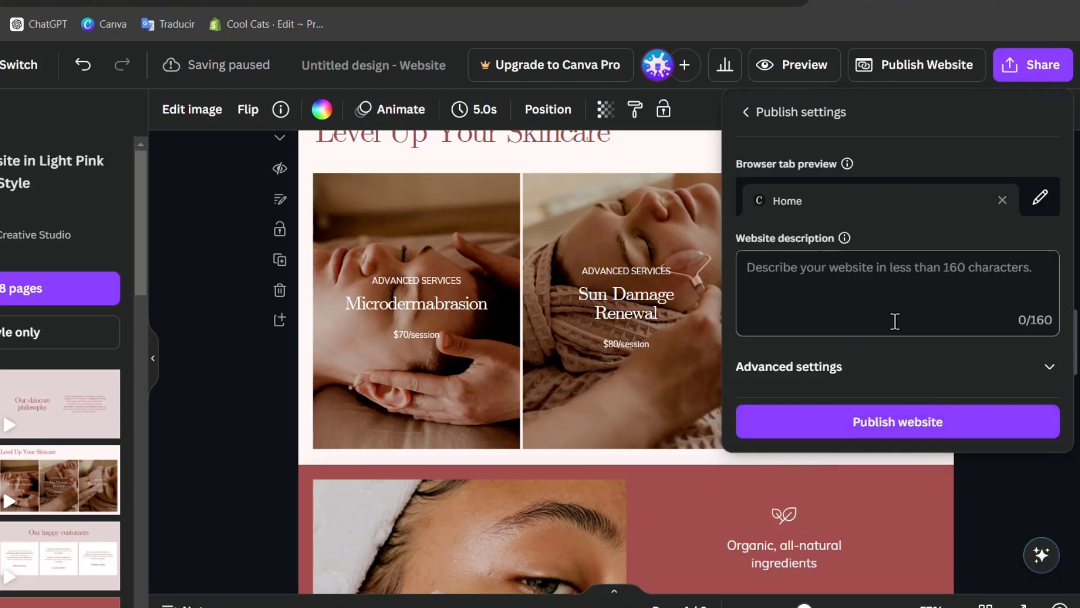
left_click(896, 421)
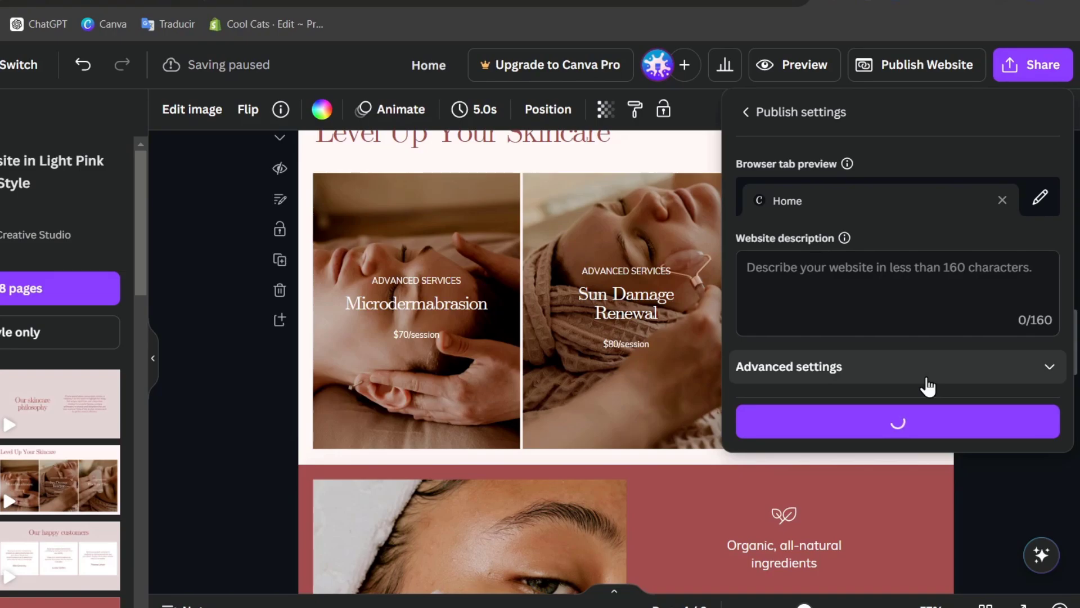
left_click(897, 421)
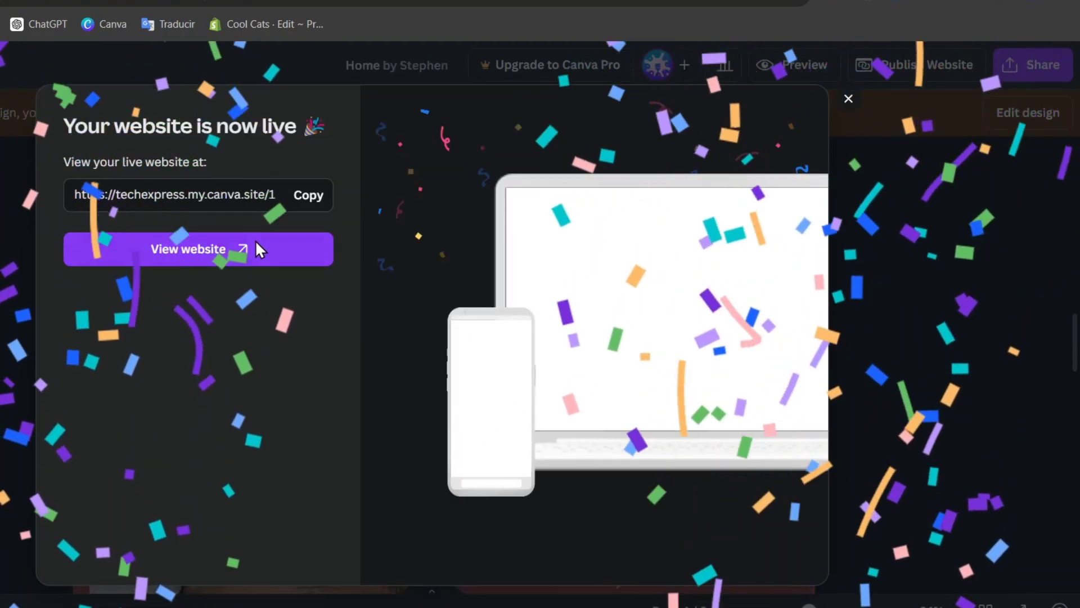
left_click(187, 248)
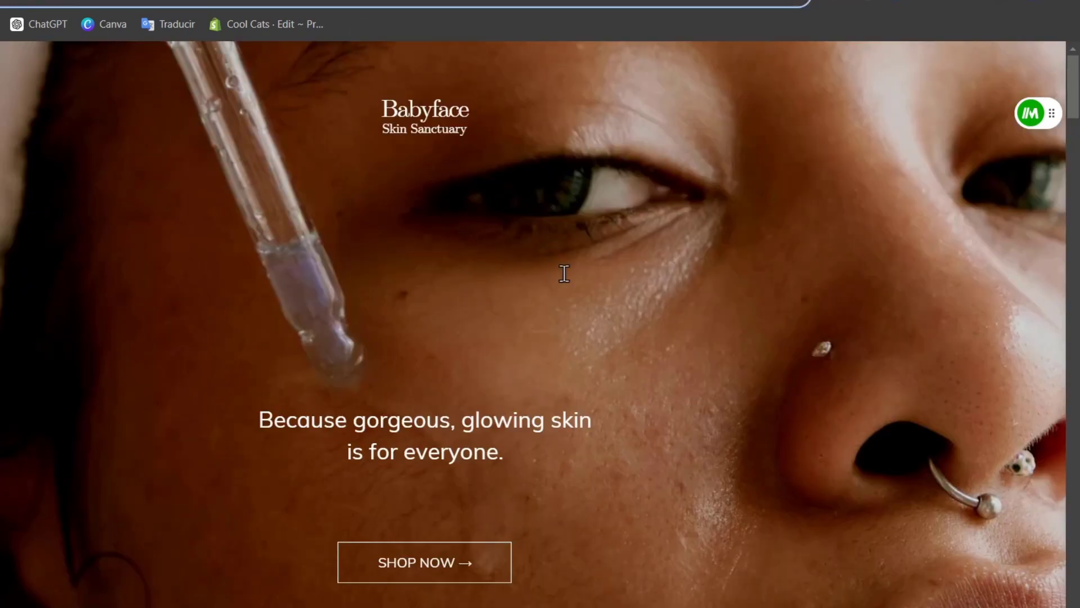
mouse_move(565, 279)
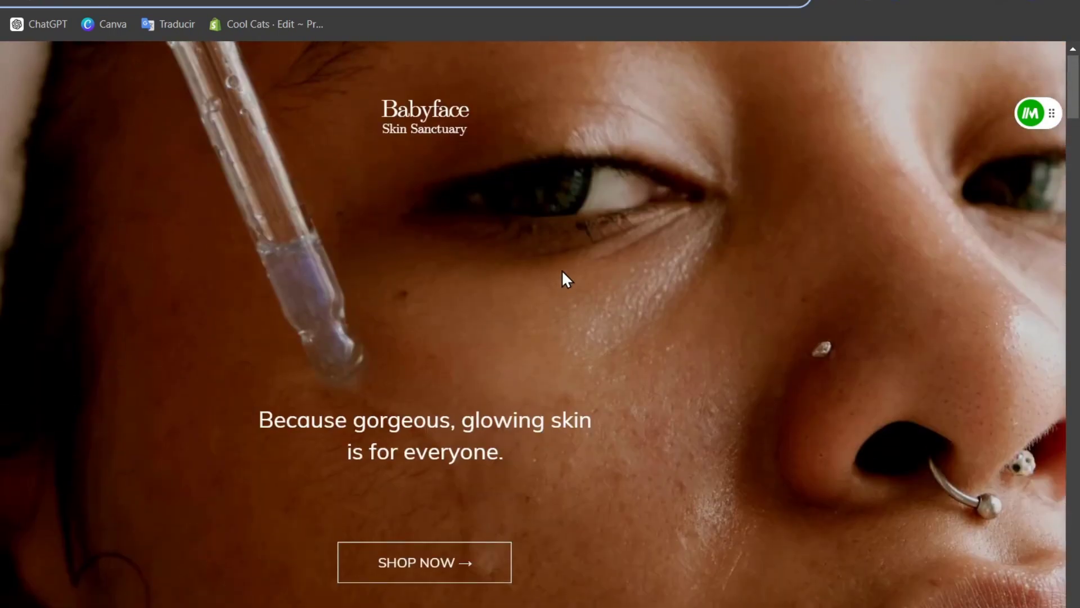
left_click(915, 64)
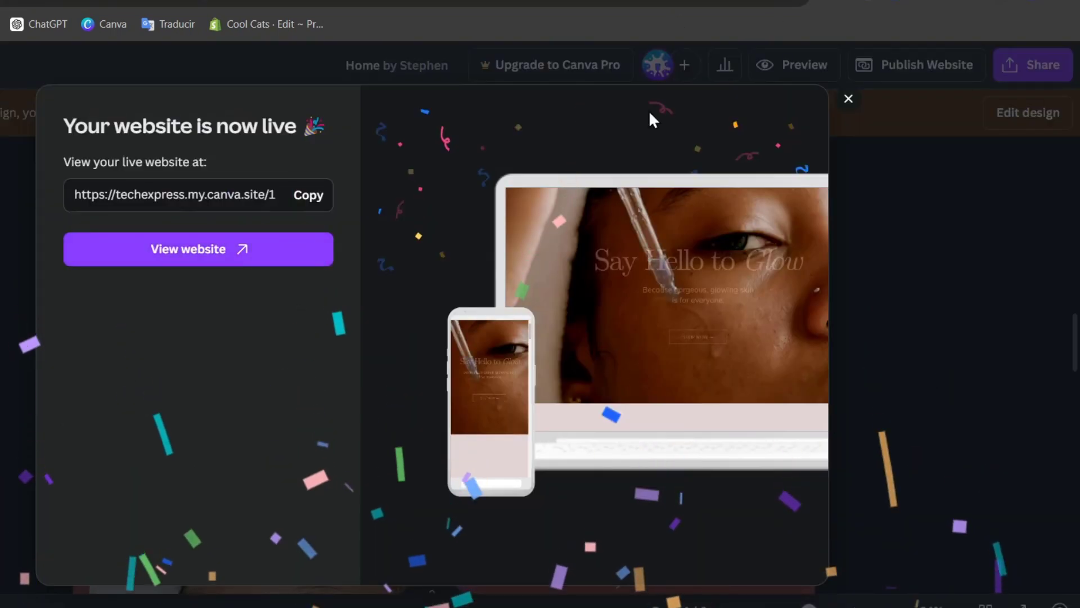
- Reopen Publish Website, view the publish settings, then return to the URL and subpath options
left_click(847, 99)
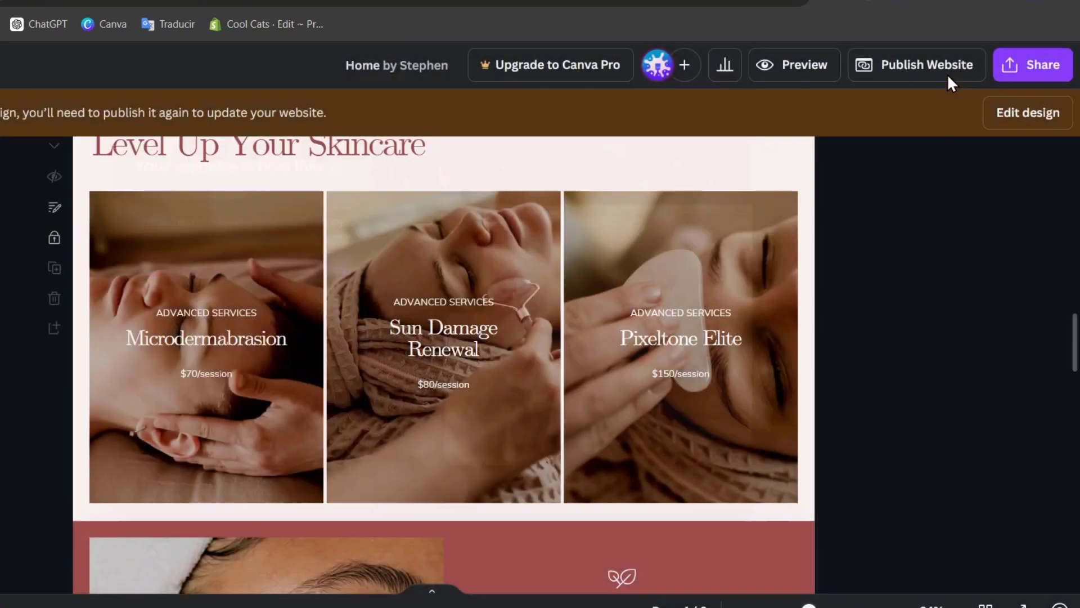
left_click(924, 64)
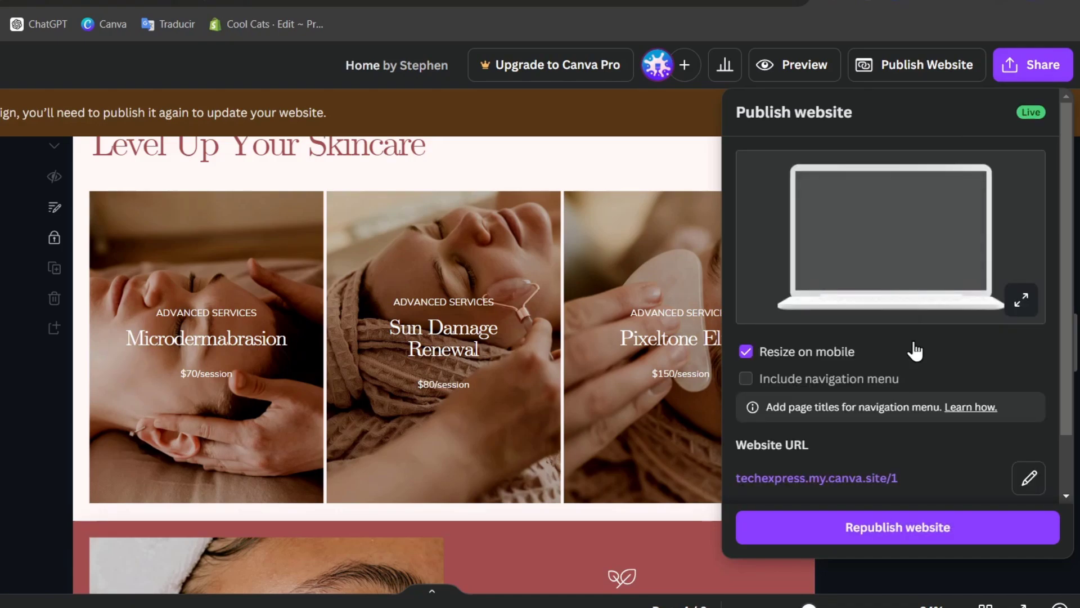
scroll("down", 3)
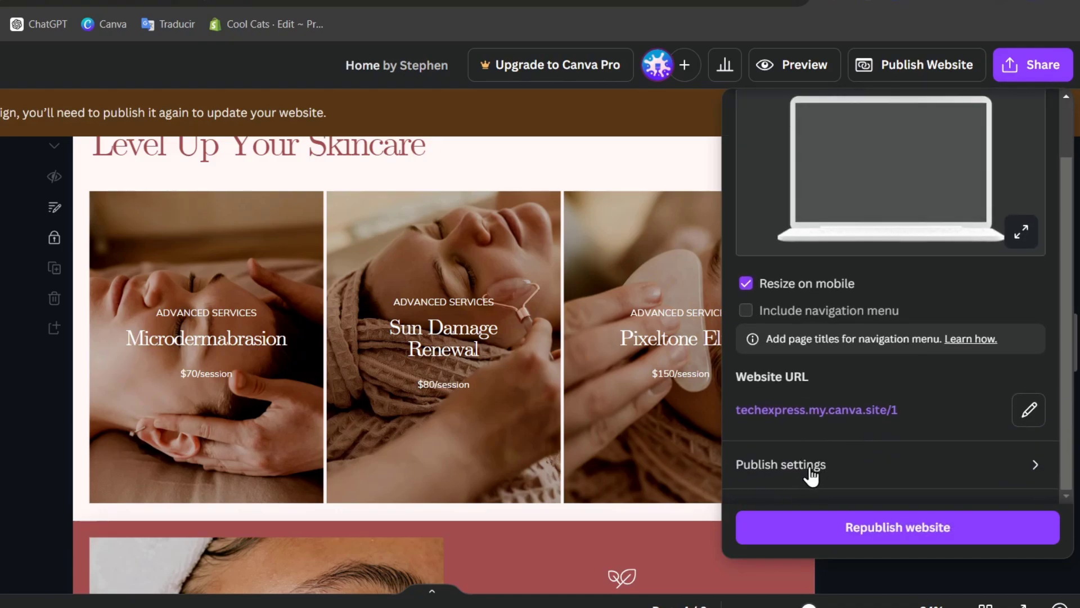
left_click(780, 464)
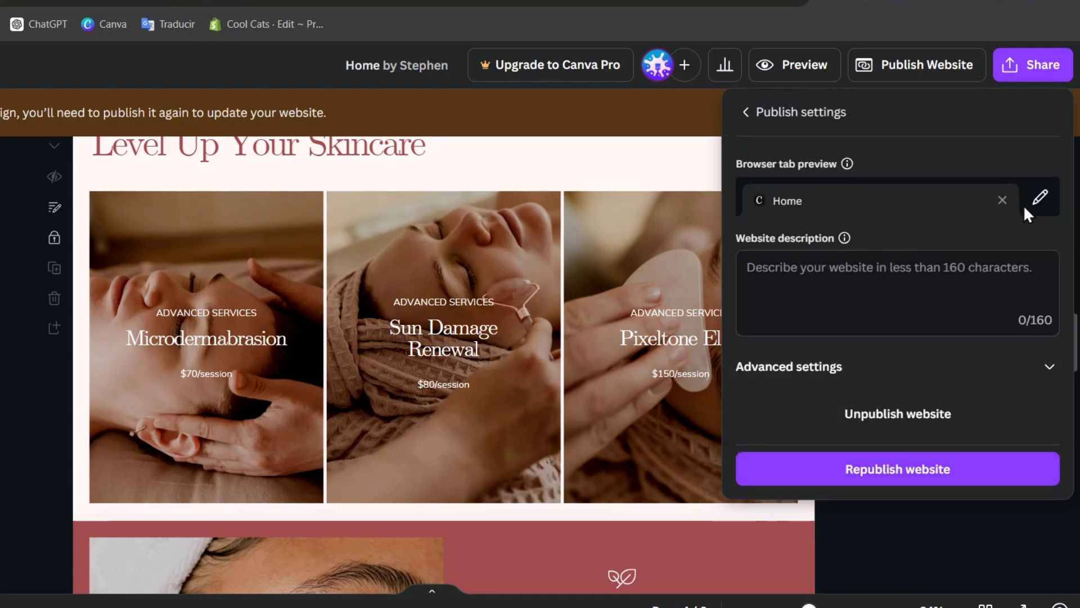
left_click(745, 111)
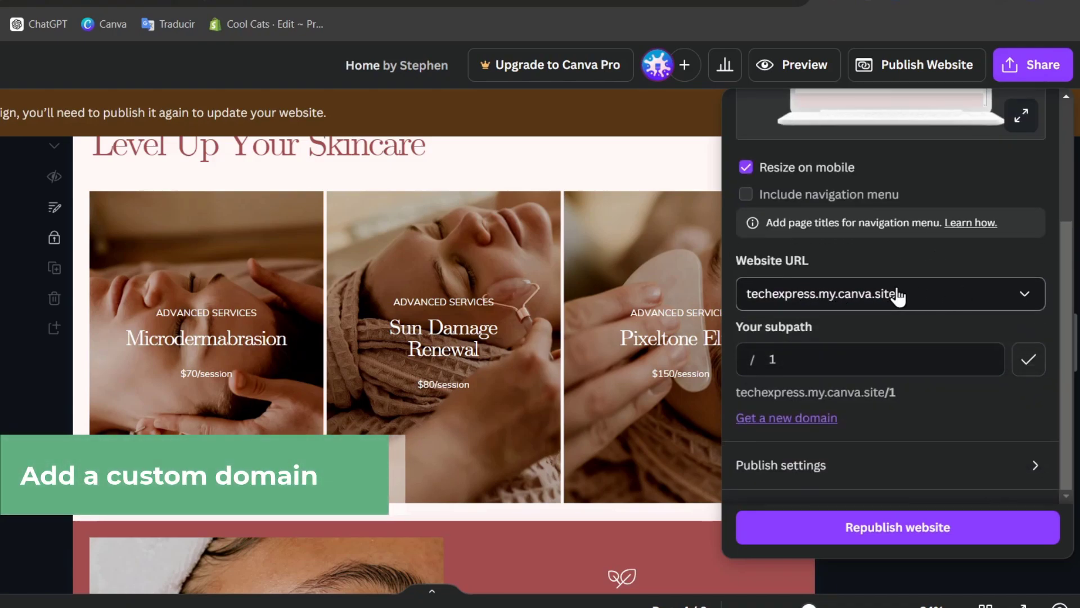
mouse_move(777, 432)
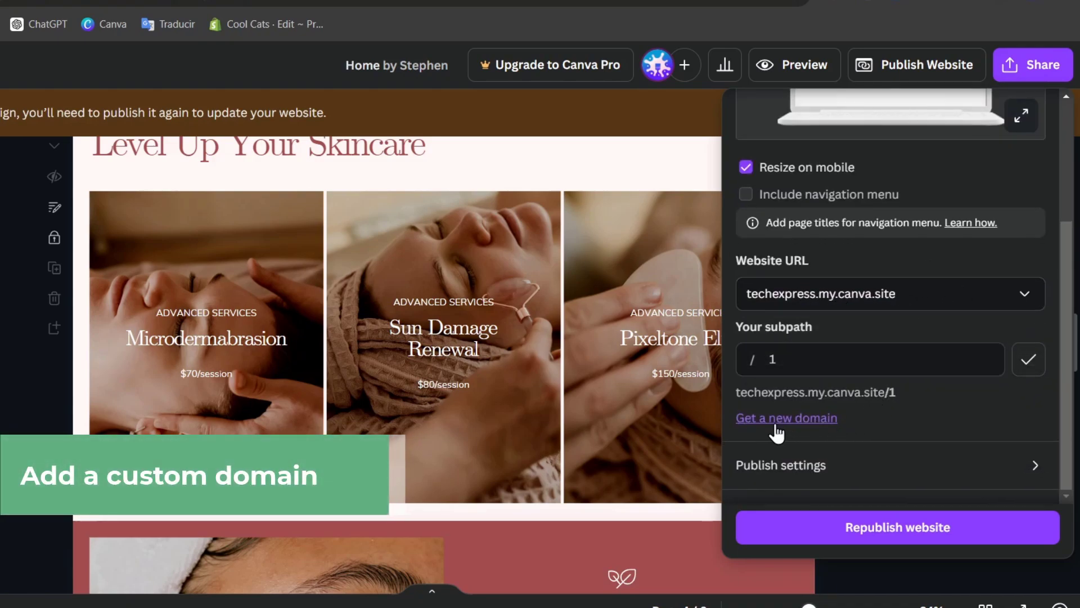
- Open Get a new domain and start the Canva Pro upgrade to bring your own domain
left_click(786, 417)
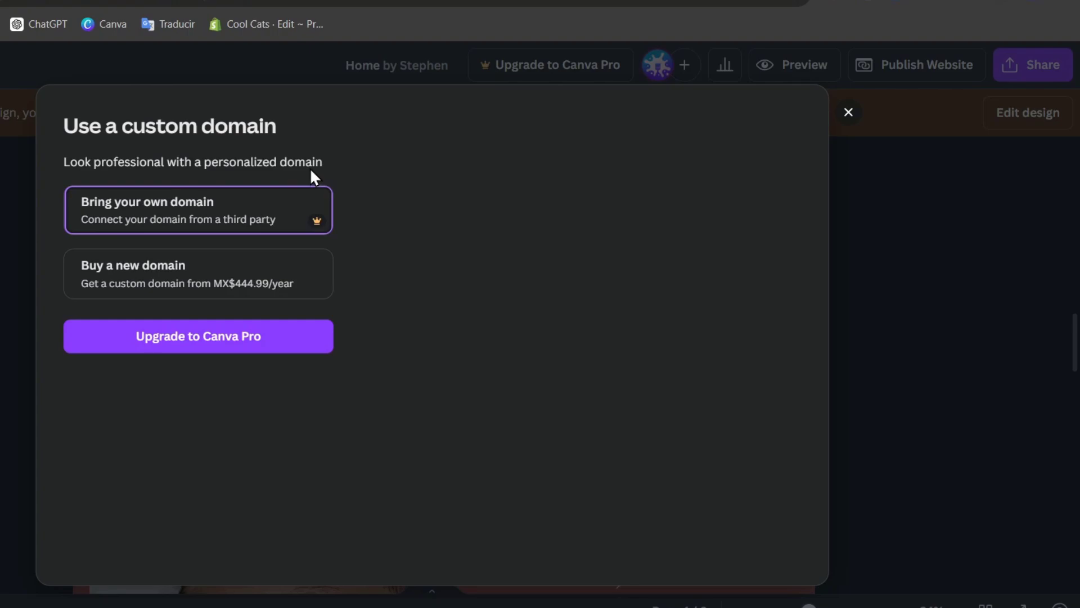
mouse_move(144, 212)
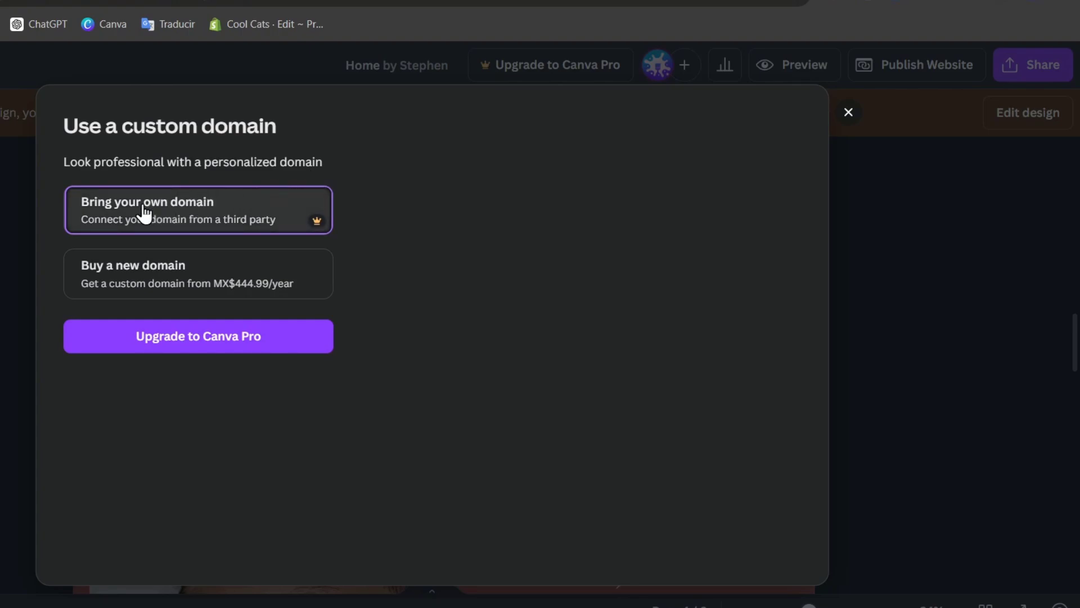
mouse_move(161, 336)
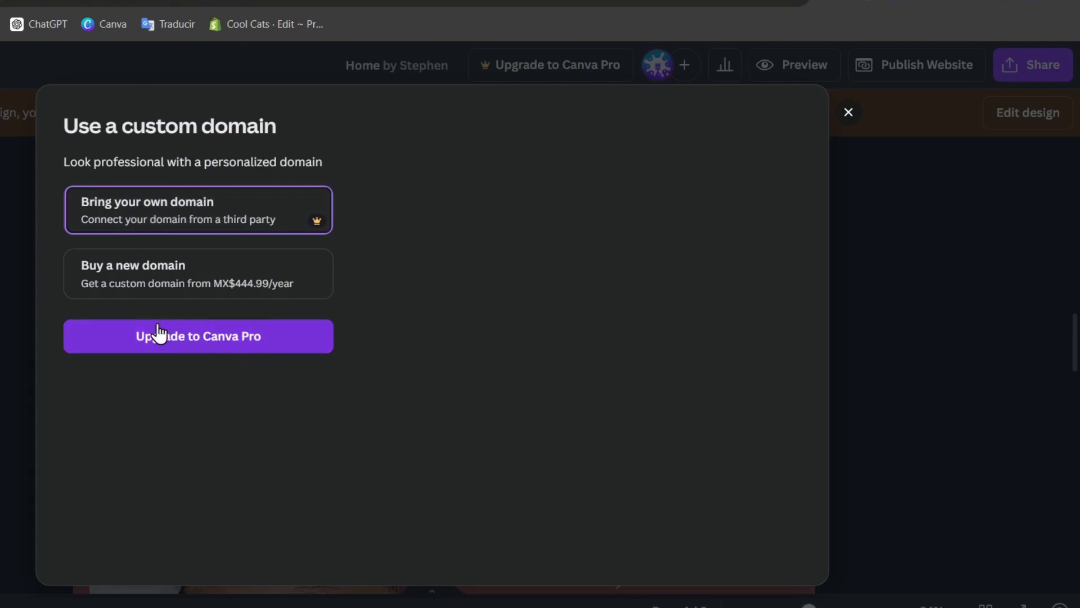
left_click(198, 337)
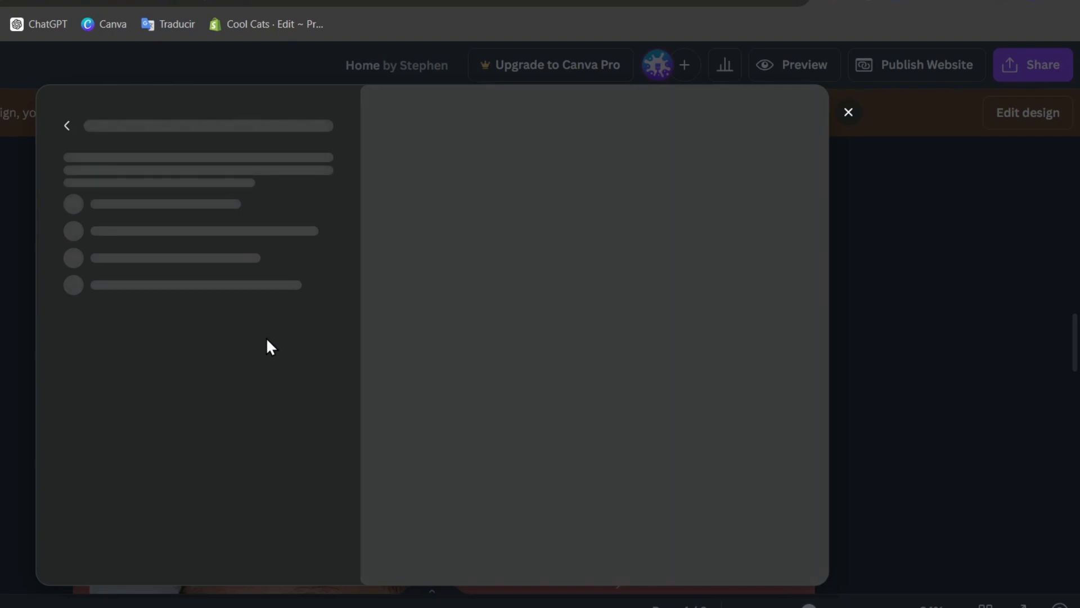
mouse_move(221, 123)
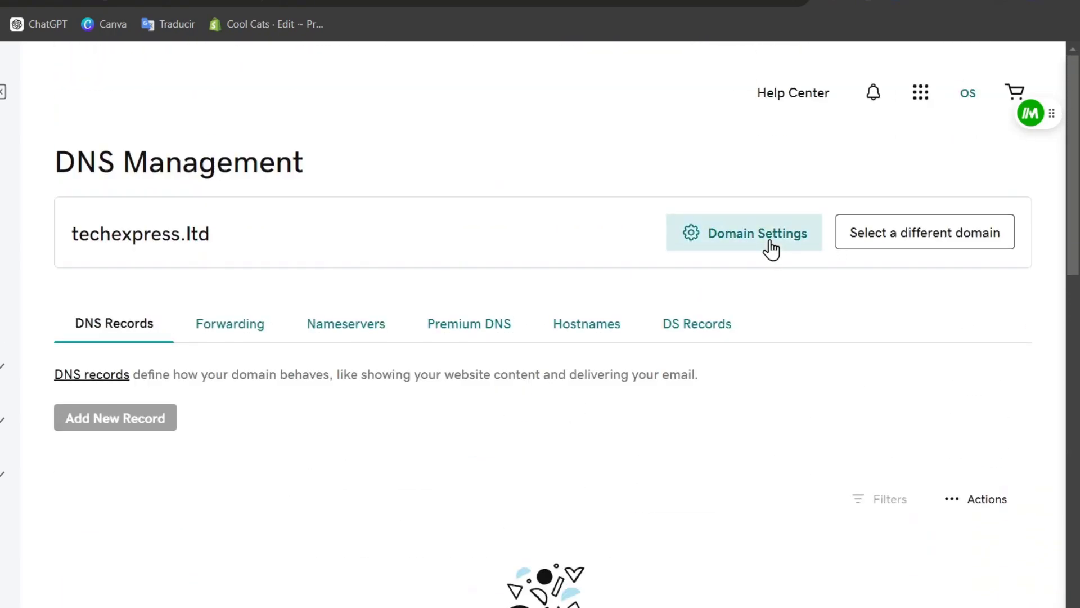
- Open Domain Settings for techexpress.ltd from GoDaddy's DNS Management page
left_click(756, 232)
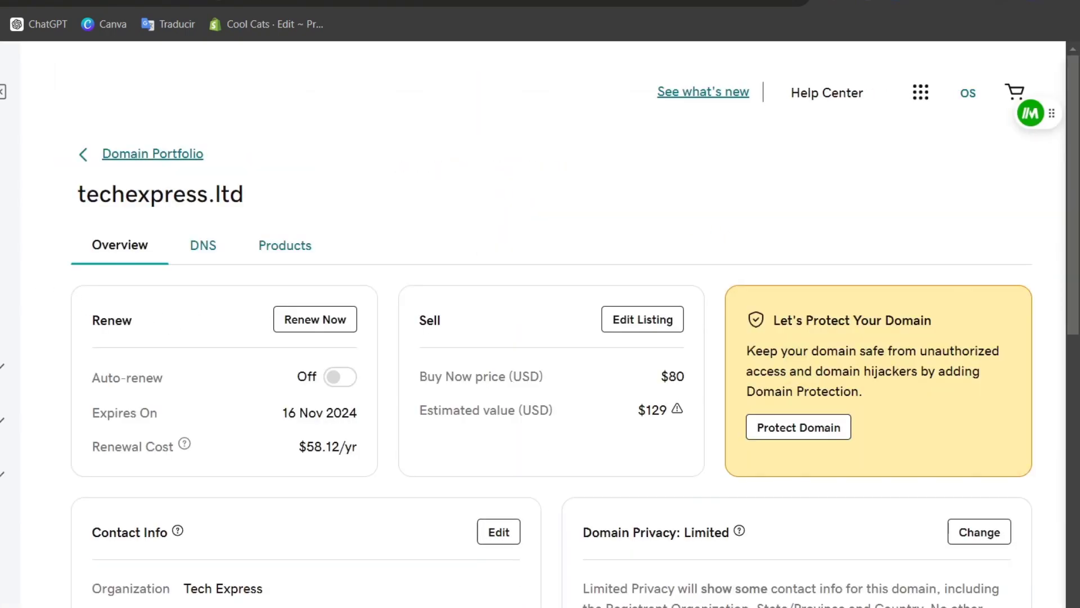
left_click(202, 245)
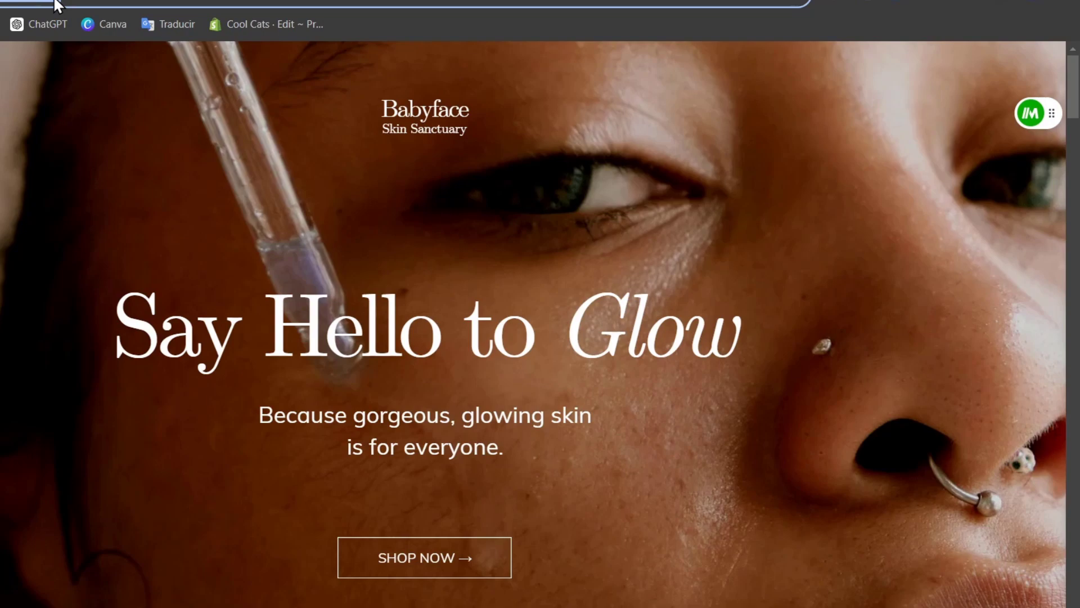
mouse_move(152, 35)
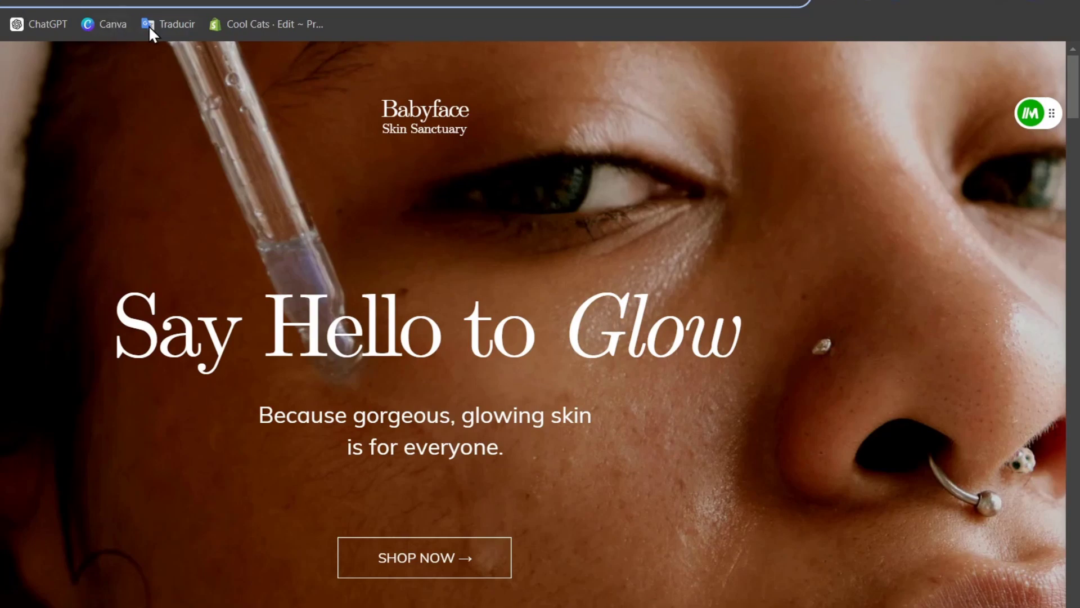
mouse_move(470, 552)
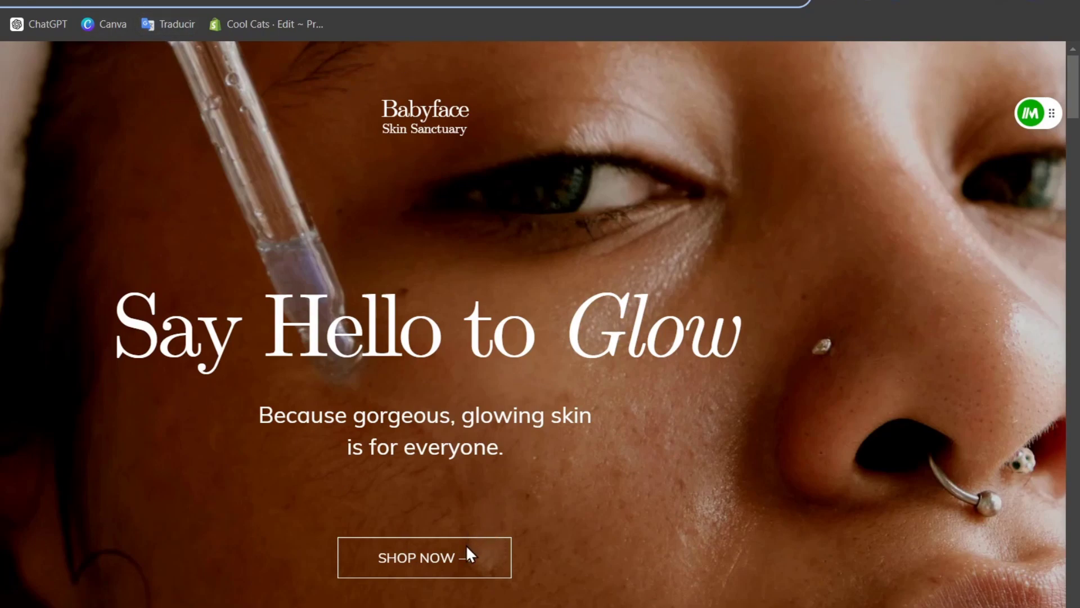
scroll("down", 3)
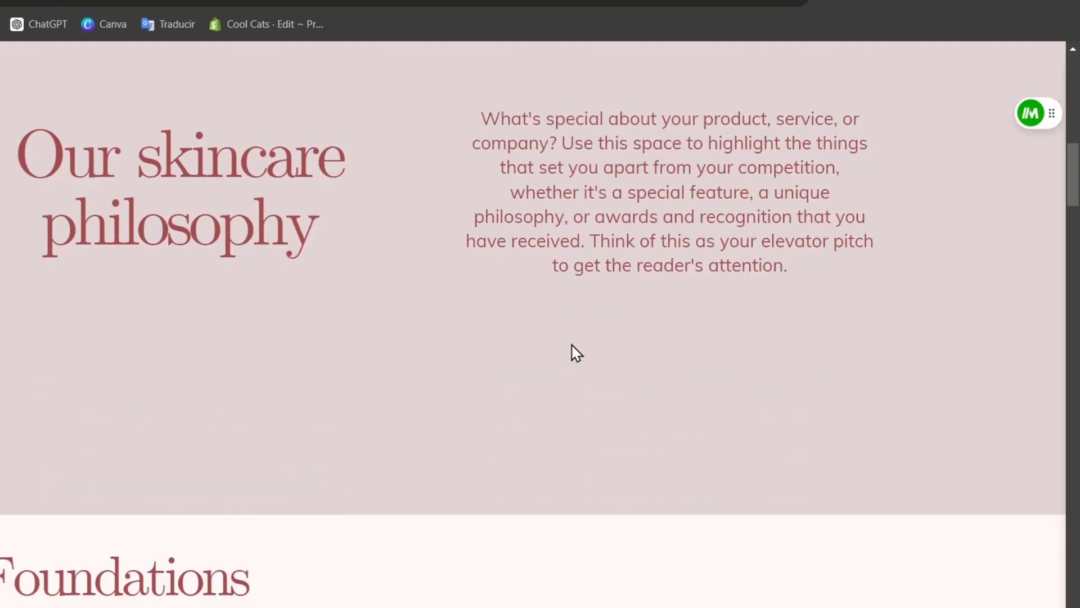
scroll("down", 3)
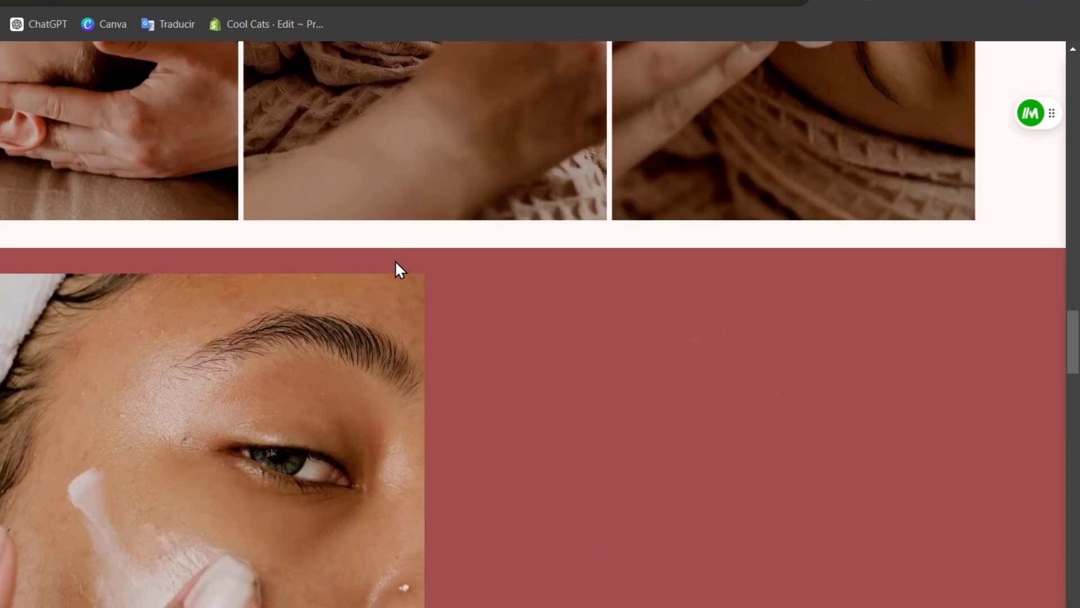
scroll("down", 3)
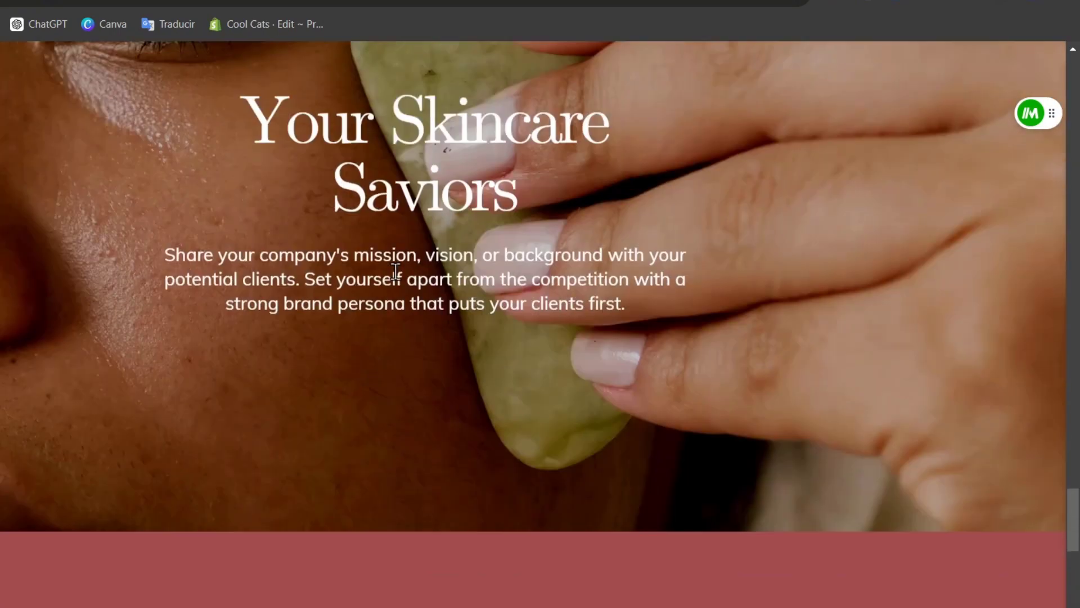
scroll("down", 3)
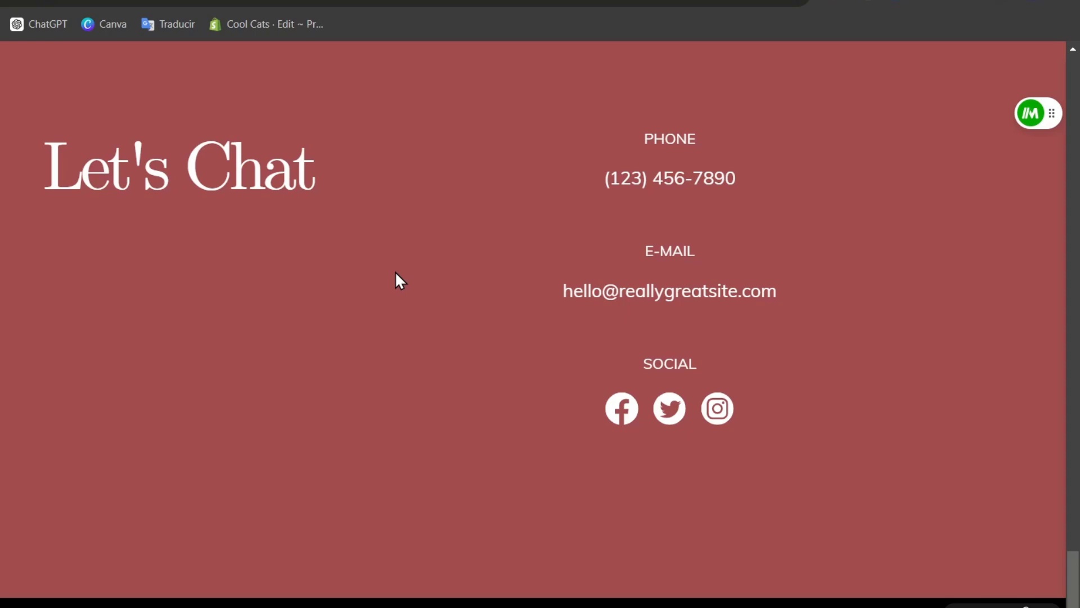
mouse_move(790, 382)
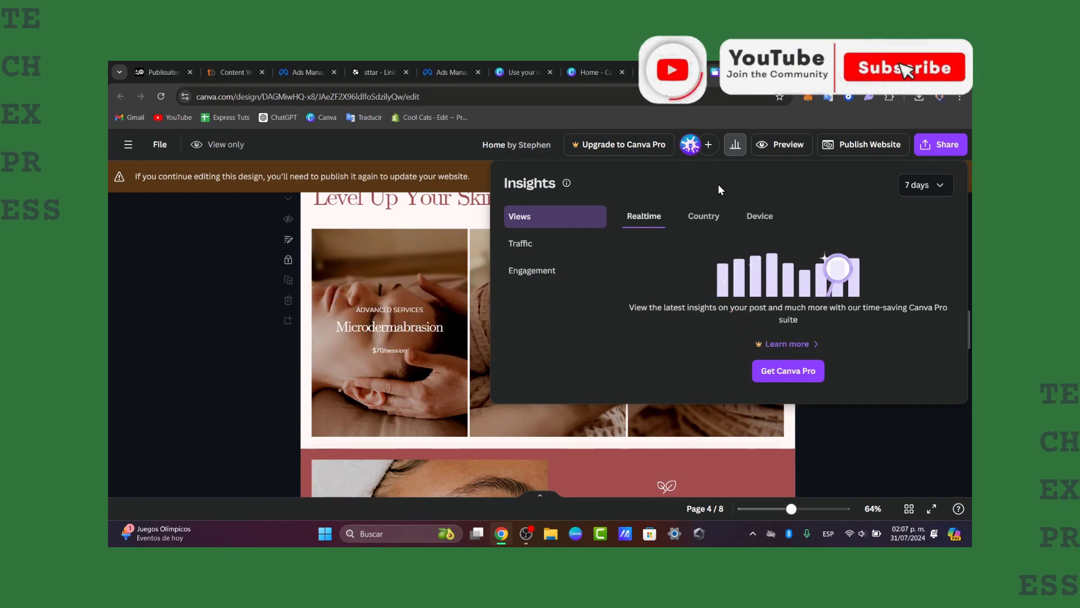
- Open the website's Insights panel with Pro-locked views, traffic and engagement stats
left_click(902, 67)
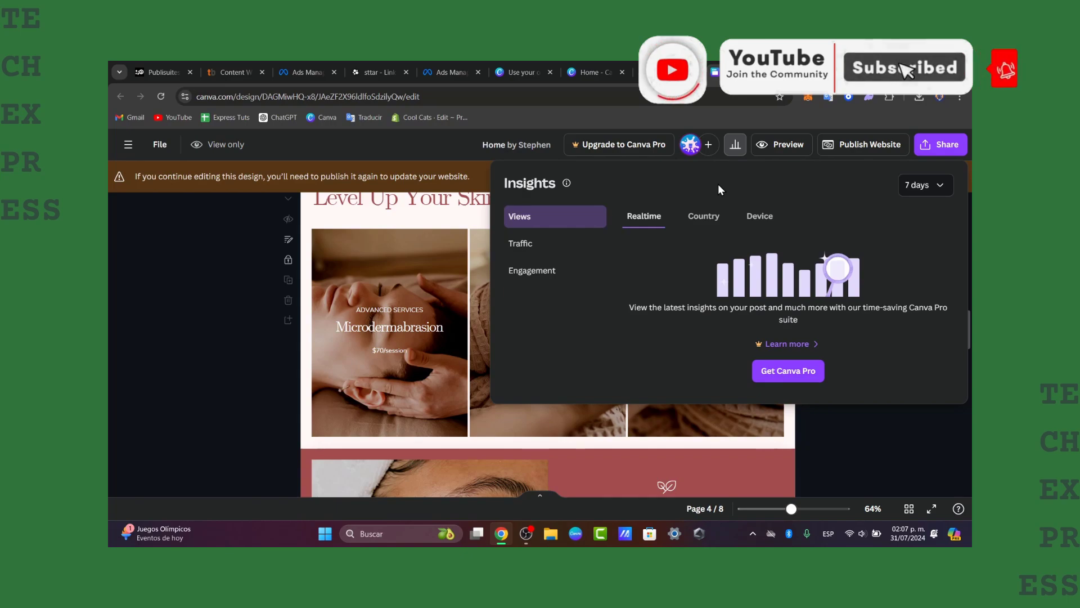